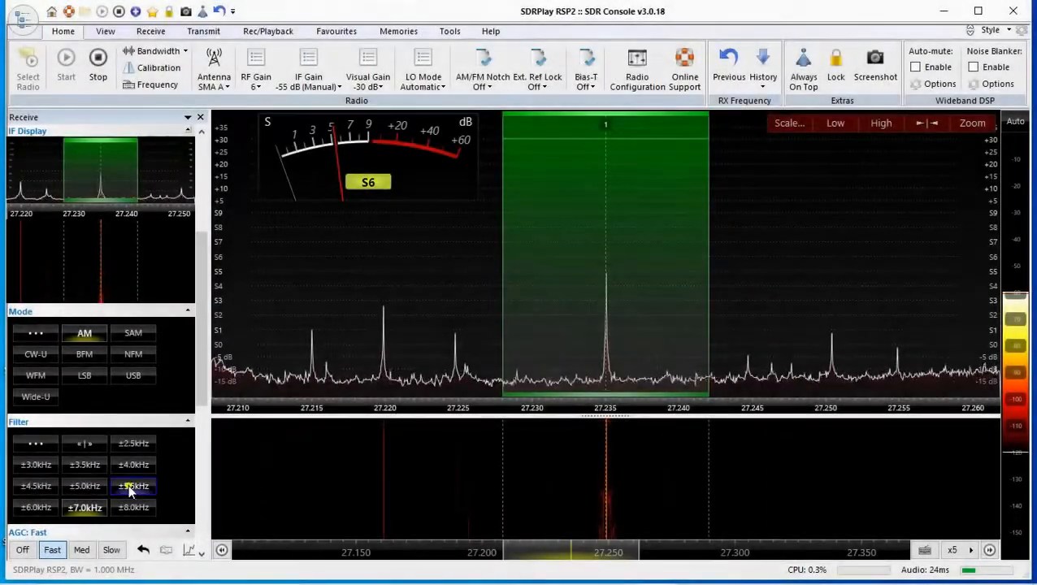
Step: Bring up the spectrum level-range slider beside the 27.235 MHz AM signal
{"action": "left_click", "coordinate": [134, 508]}
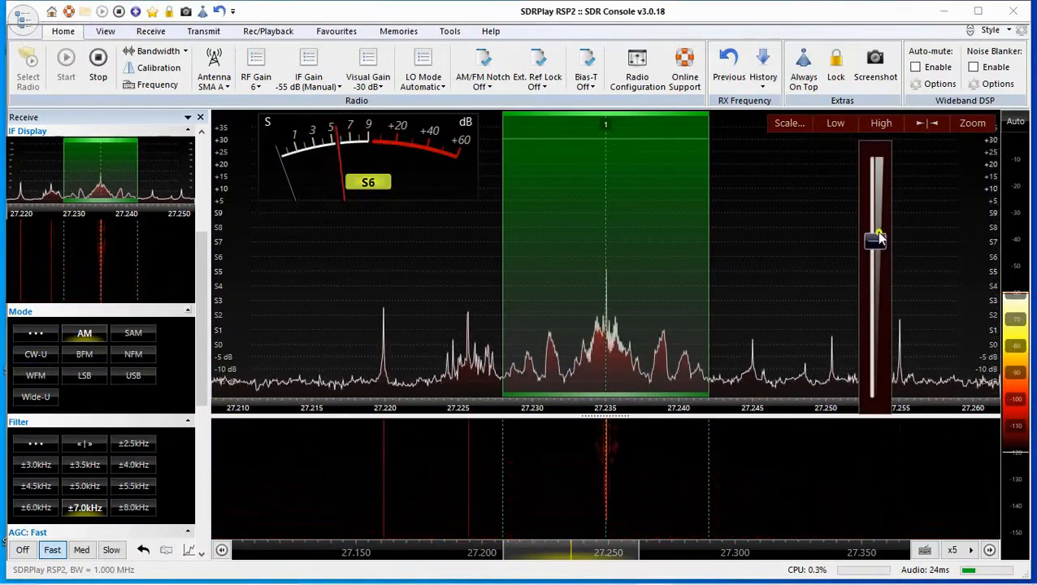
Step: Shift the spectrum level range up and down until the AM signal peaks stand out clearly
{"action": "left_click_drag", "start_coordinate": [875, 241], "coordinate": [875, 312]}
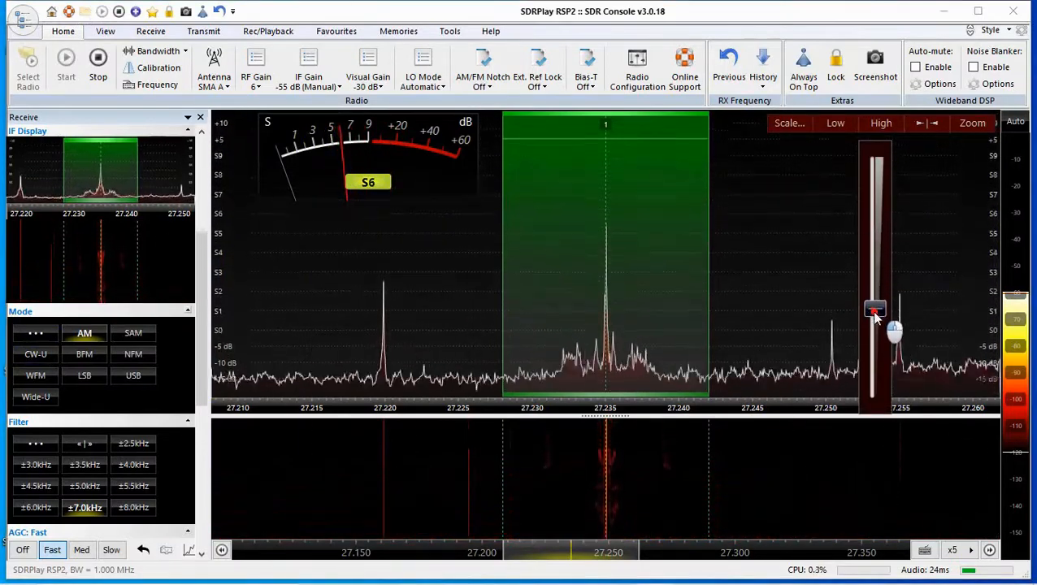
{"action": "left_click_drag", "start_coordinate": [875, 309], "coordinate": [874, 171]}
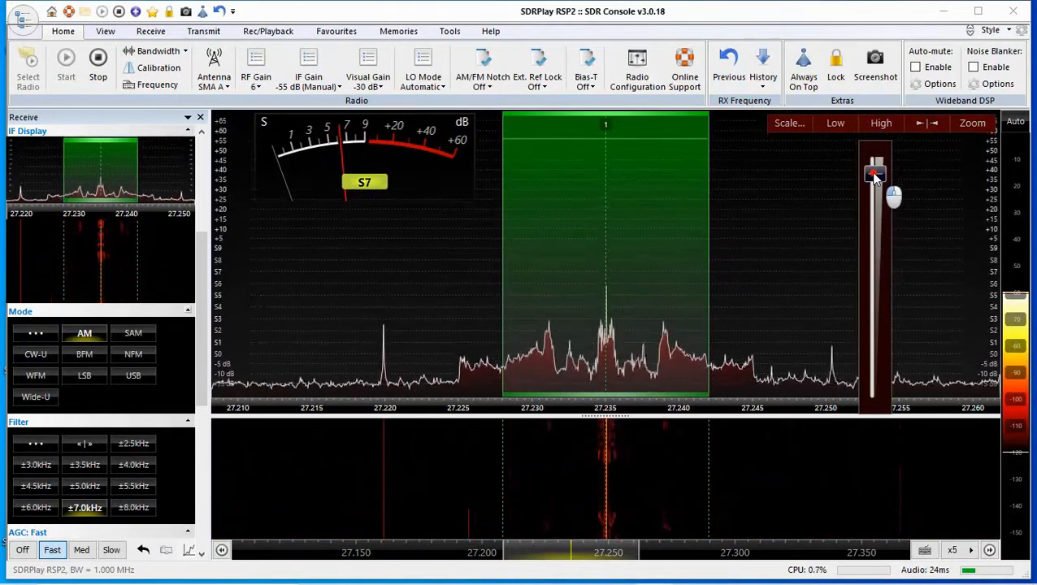
{"action": "left_click_drag", "start_coordinate": [874, 176], "coordinate": [875, 361]}
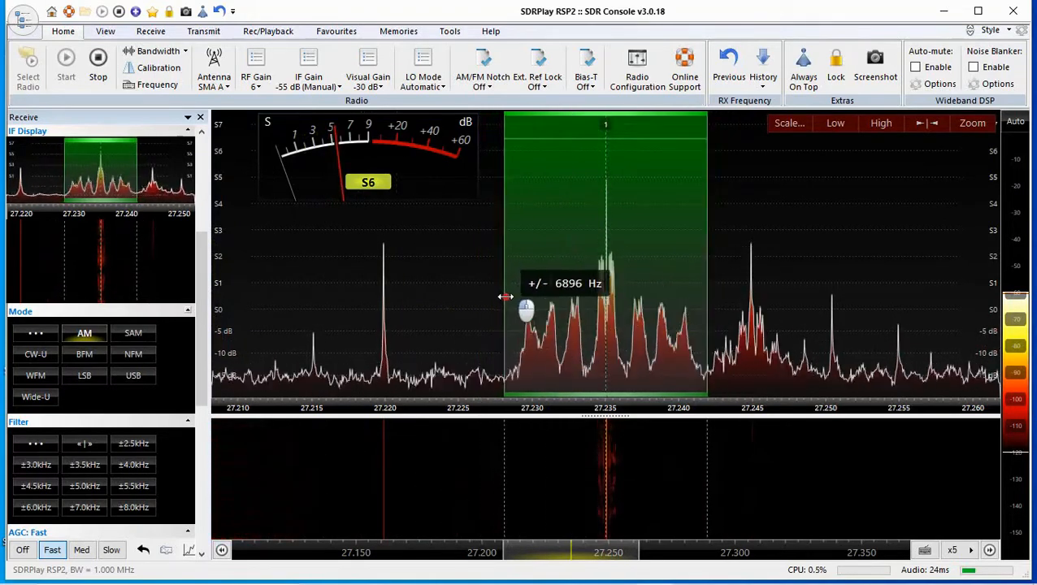
Step: Fine-tune the receive filter edge to roughly ±6.9 kHz around the signal
{"action": "left_click_drag", "start_coordinate": [504, 296], "coordinate": [512, 296]}
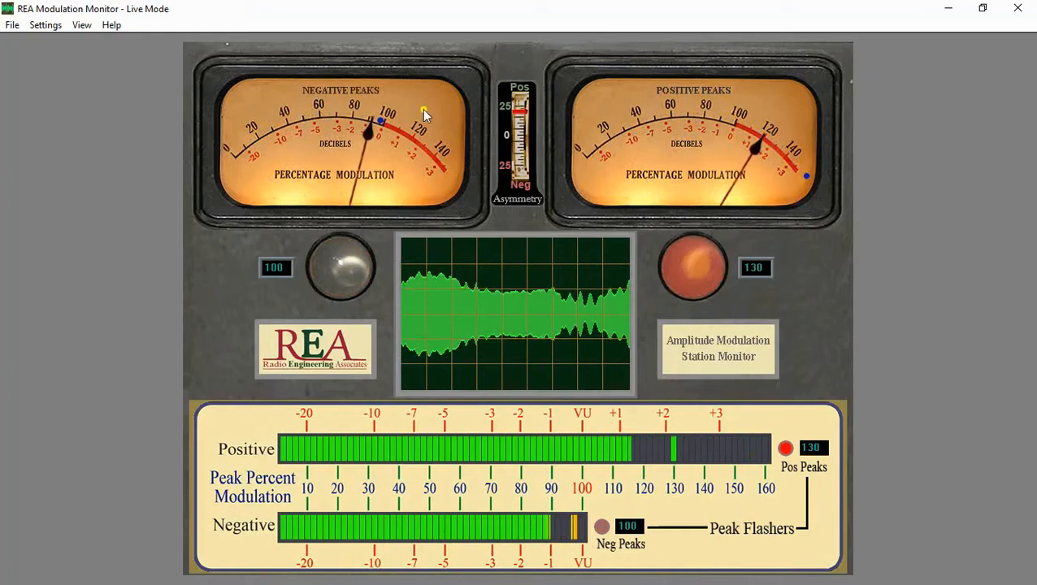
{"action": "mouse_move", "coordinate": [39, 367]}
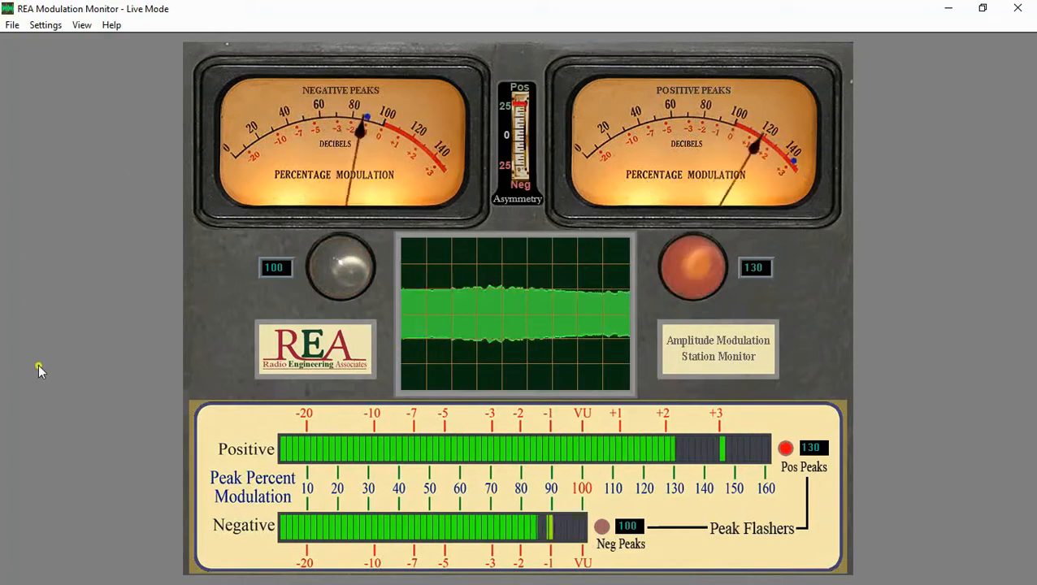